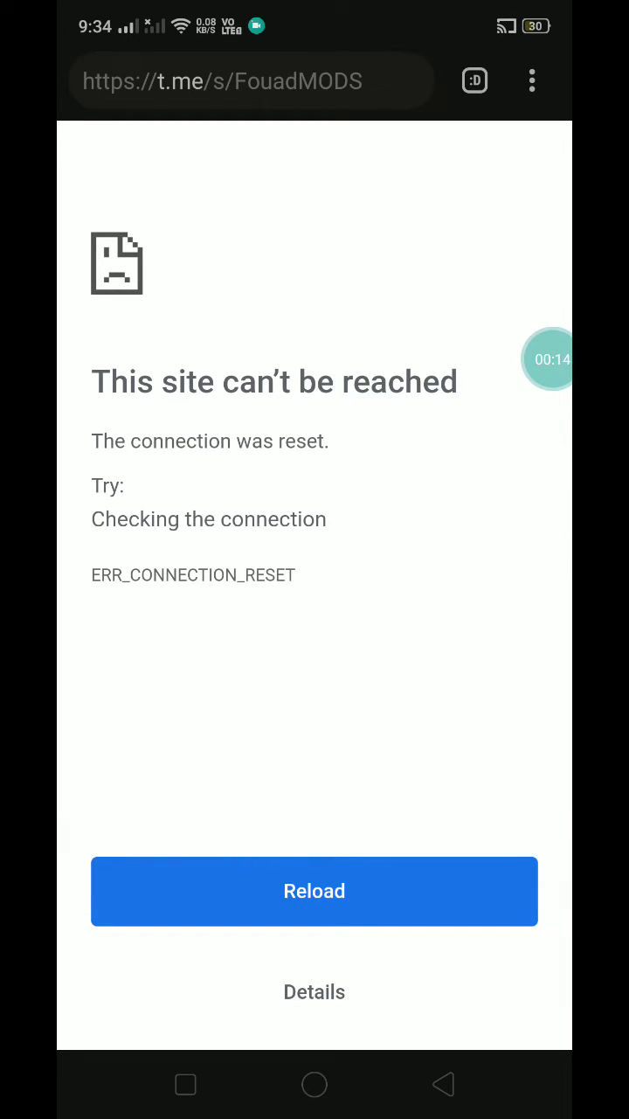
Open Chrome's share options for the unreachable t.me/s/FouadMODS page
click(531, 80)
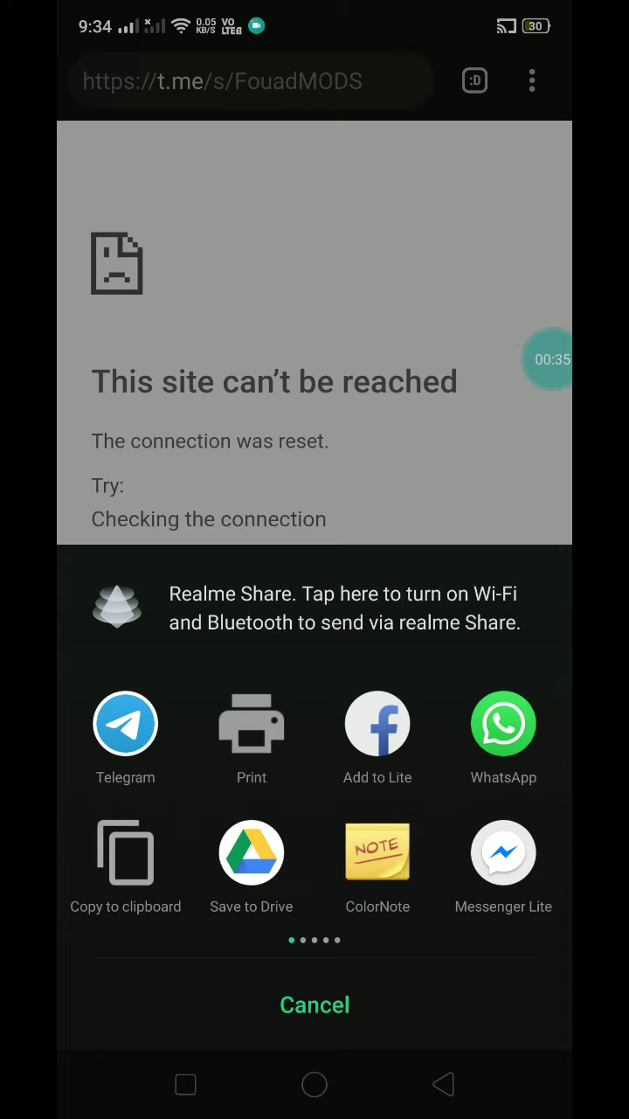
Swipe the share sheet left until only Telegram and telegram2 remain
scroll(left, 3)
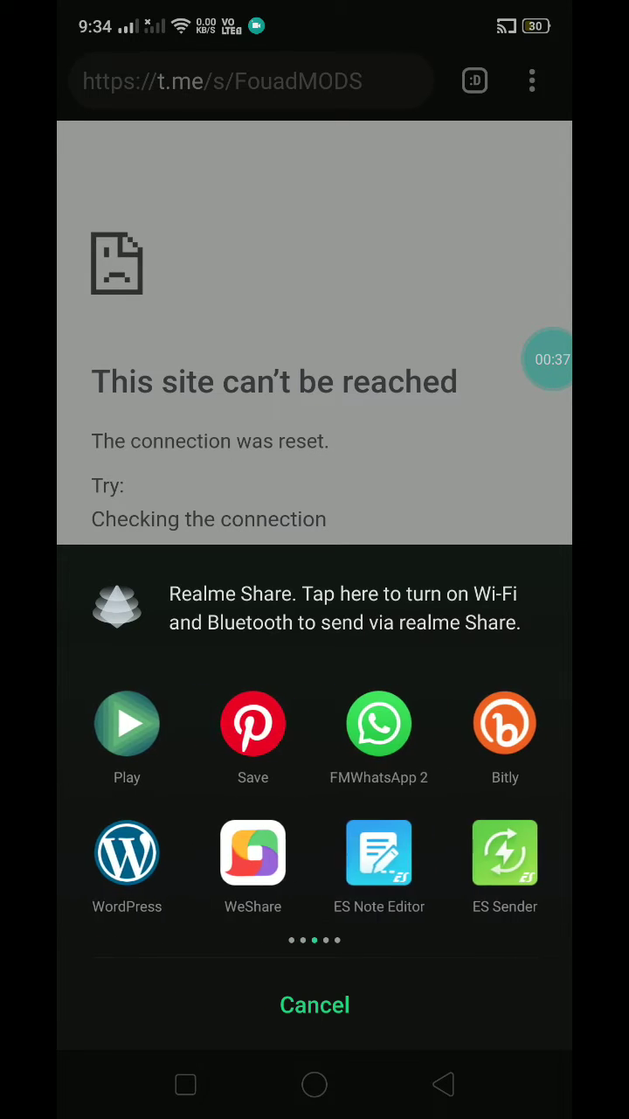
scroll(left, 3)
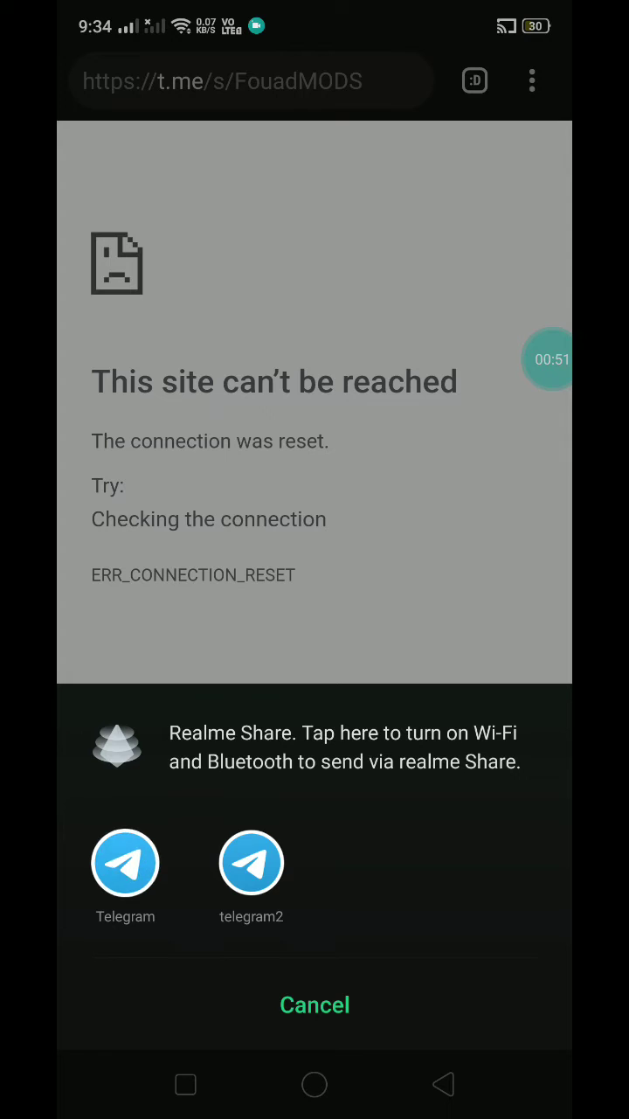
Send the t.me/s/FouadMODS link via Telegram to Saved Messages and close the failed page
click(125, 862)
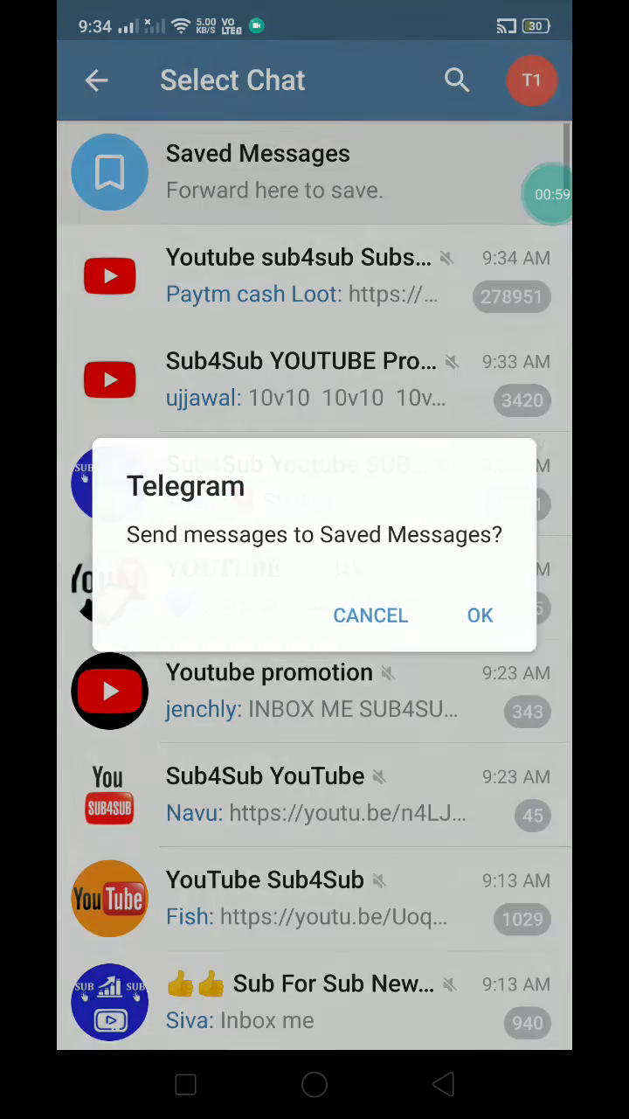
click(480, 615)
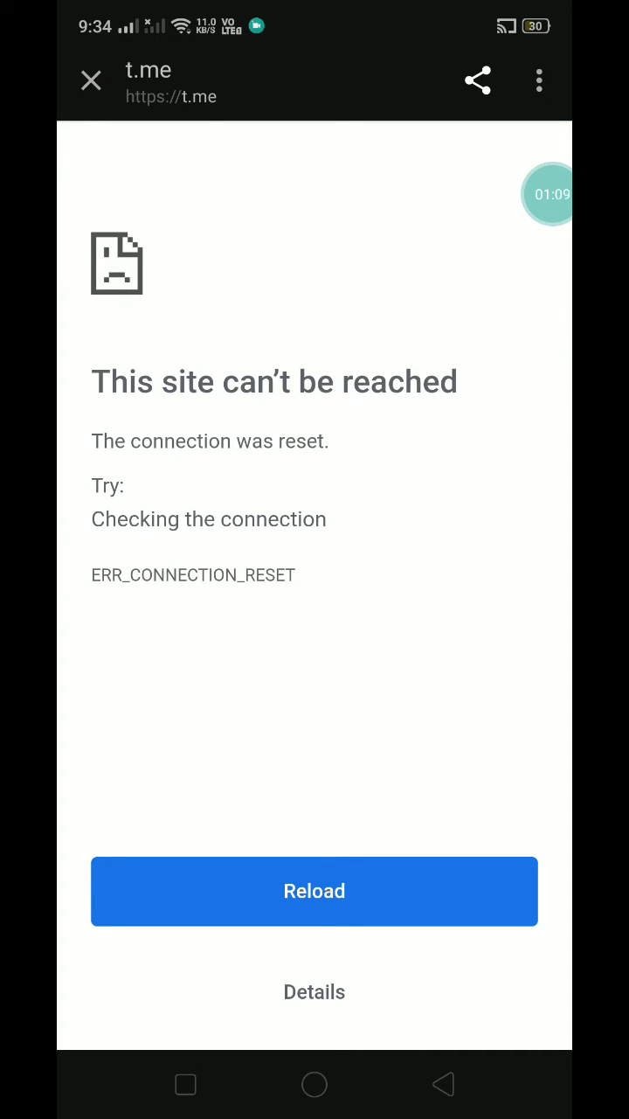
click(91, 80)
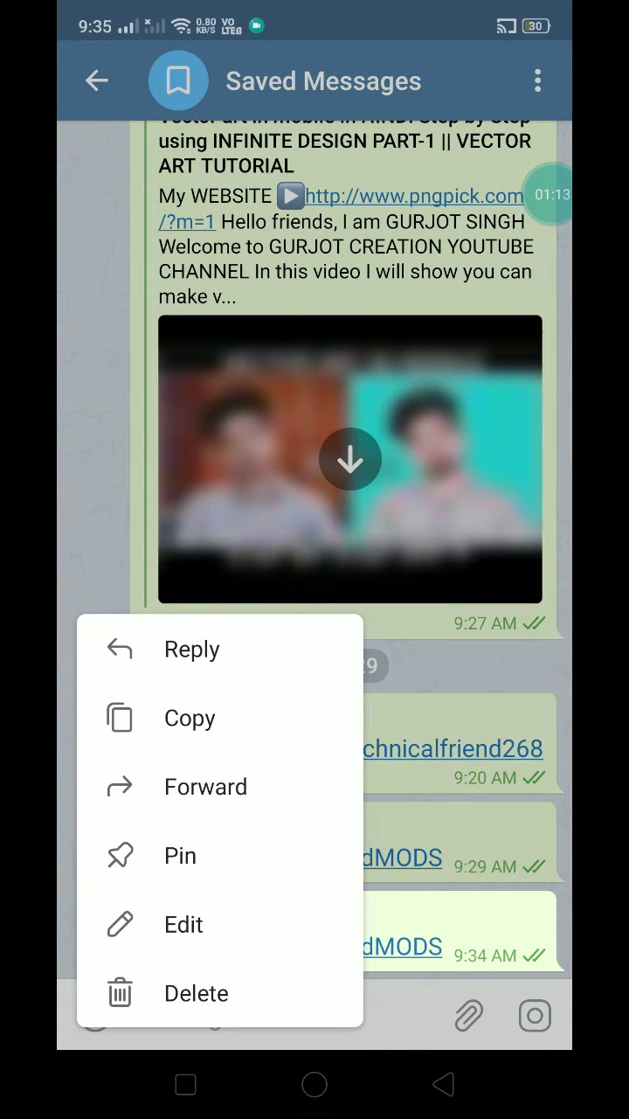
click(184, 924)
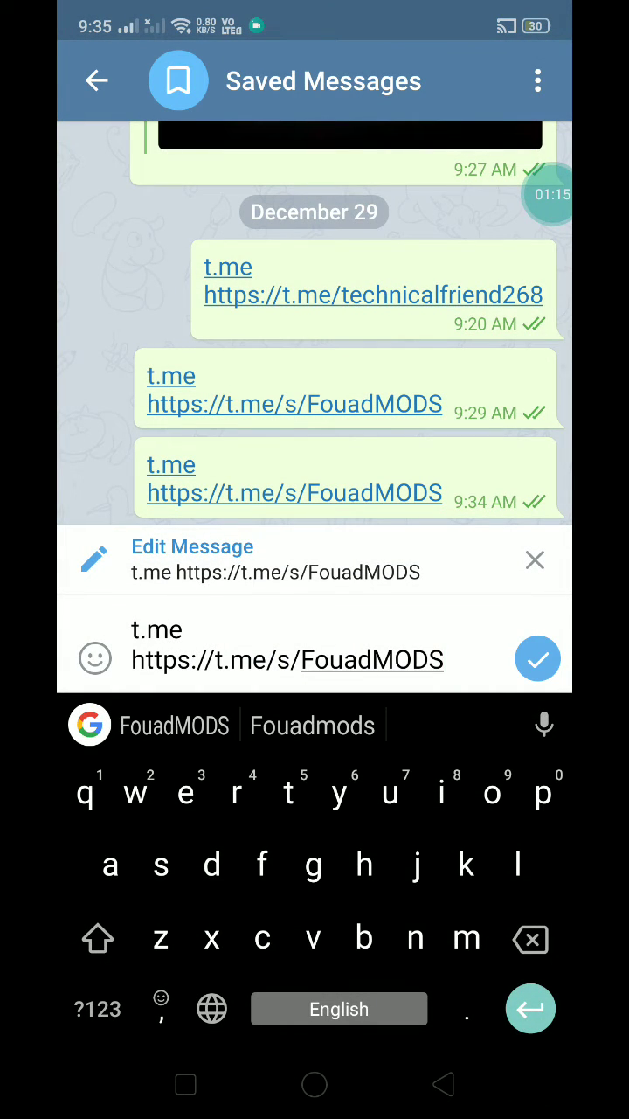
double_click(287, 660)
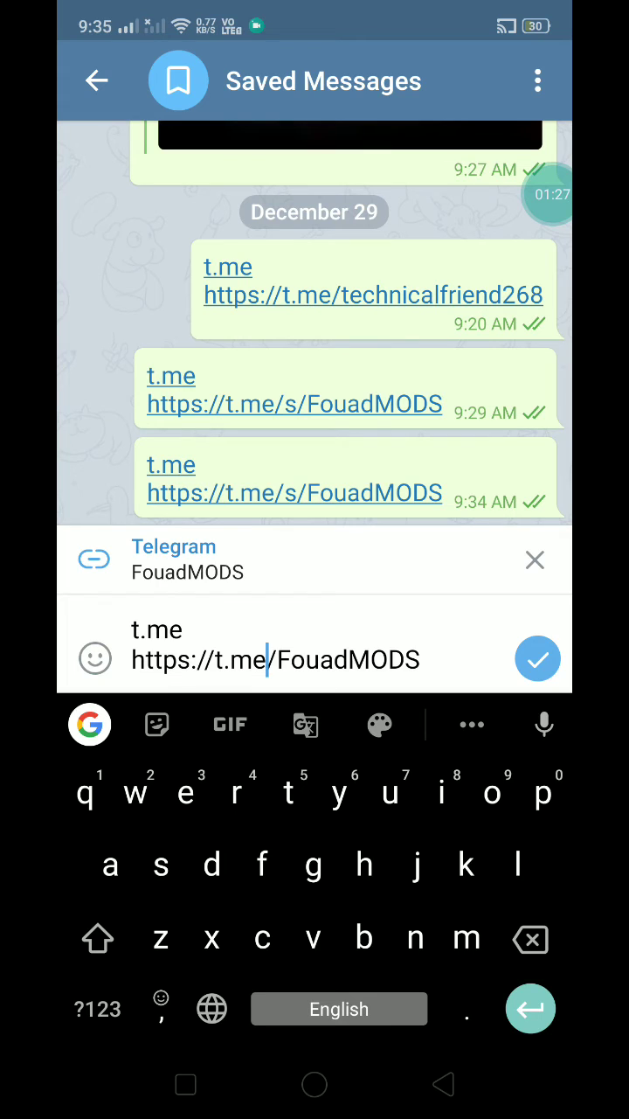
click(538, 658)
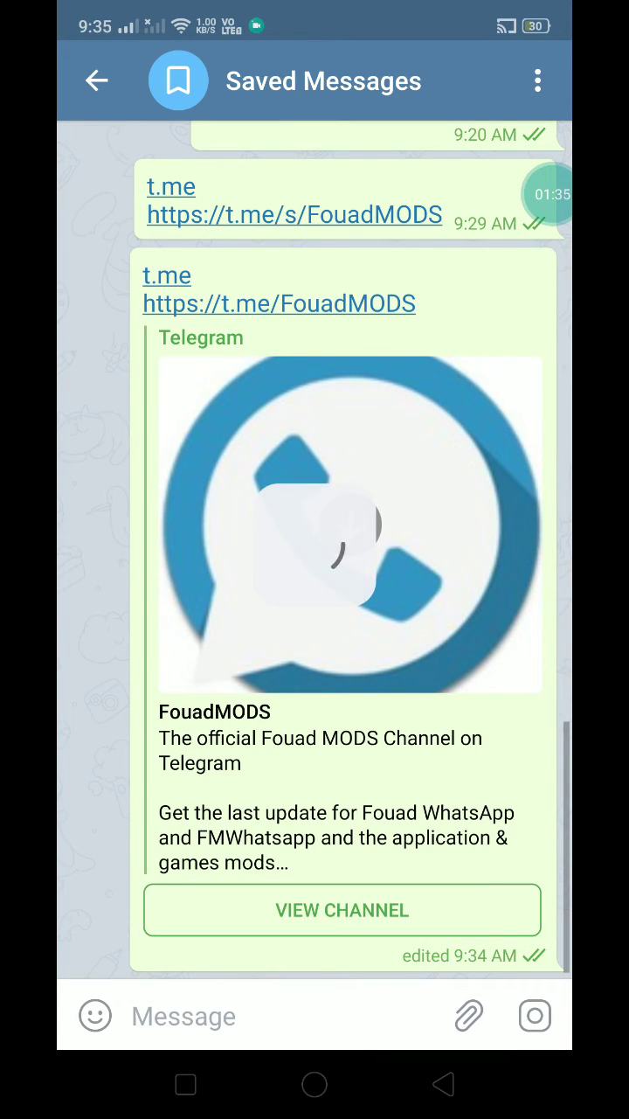
click(341, 910)
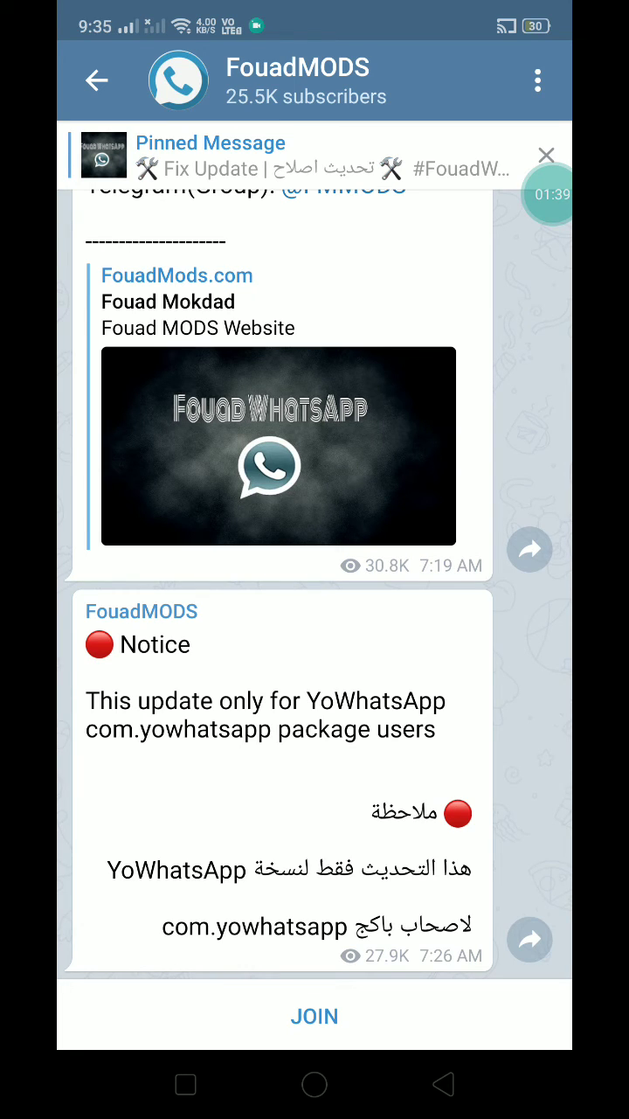
click(96, 80)
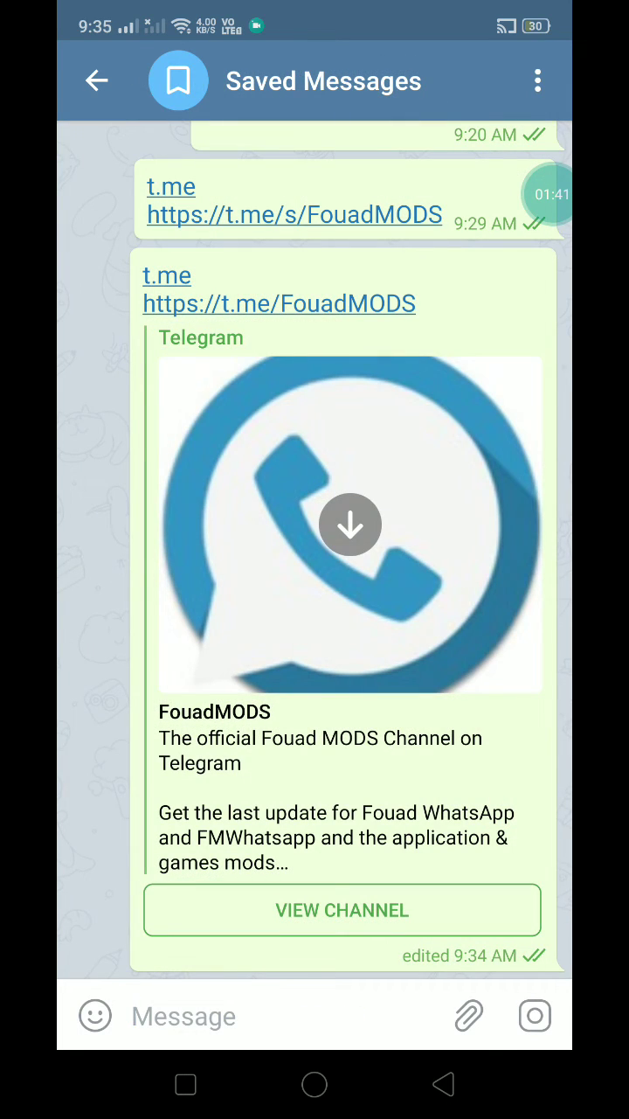